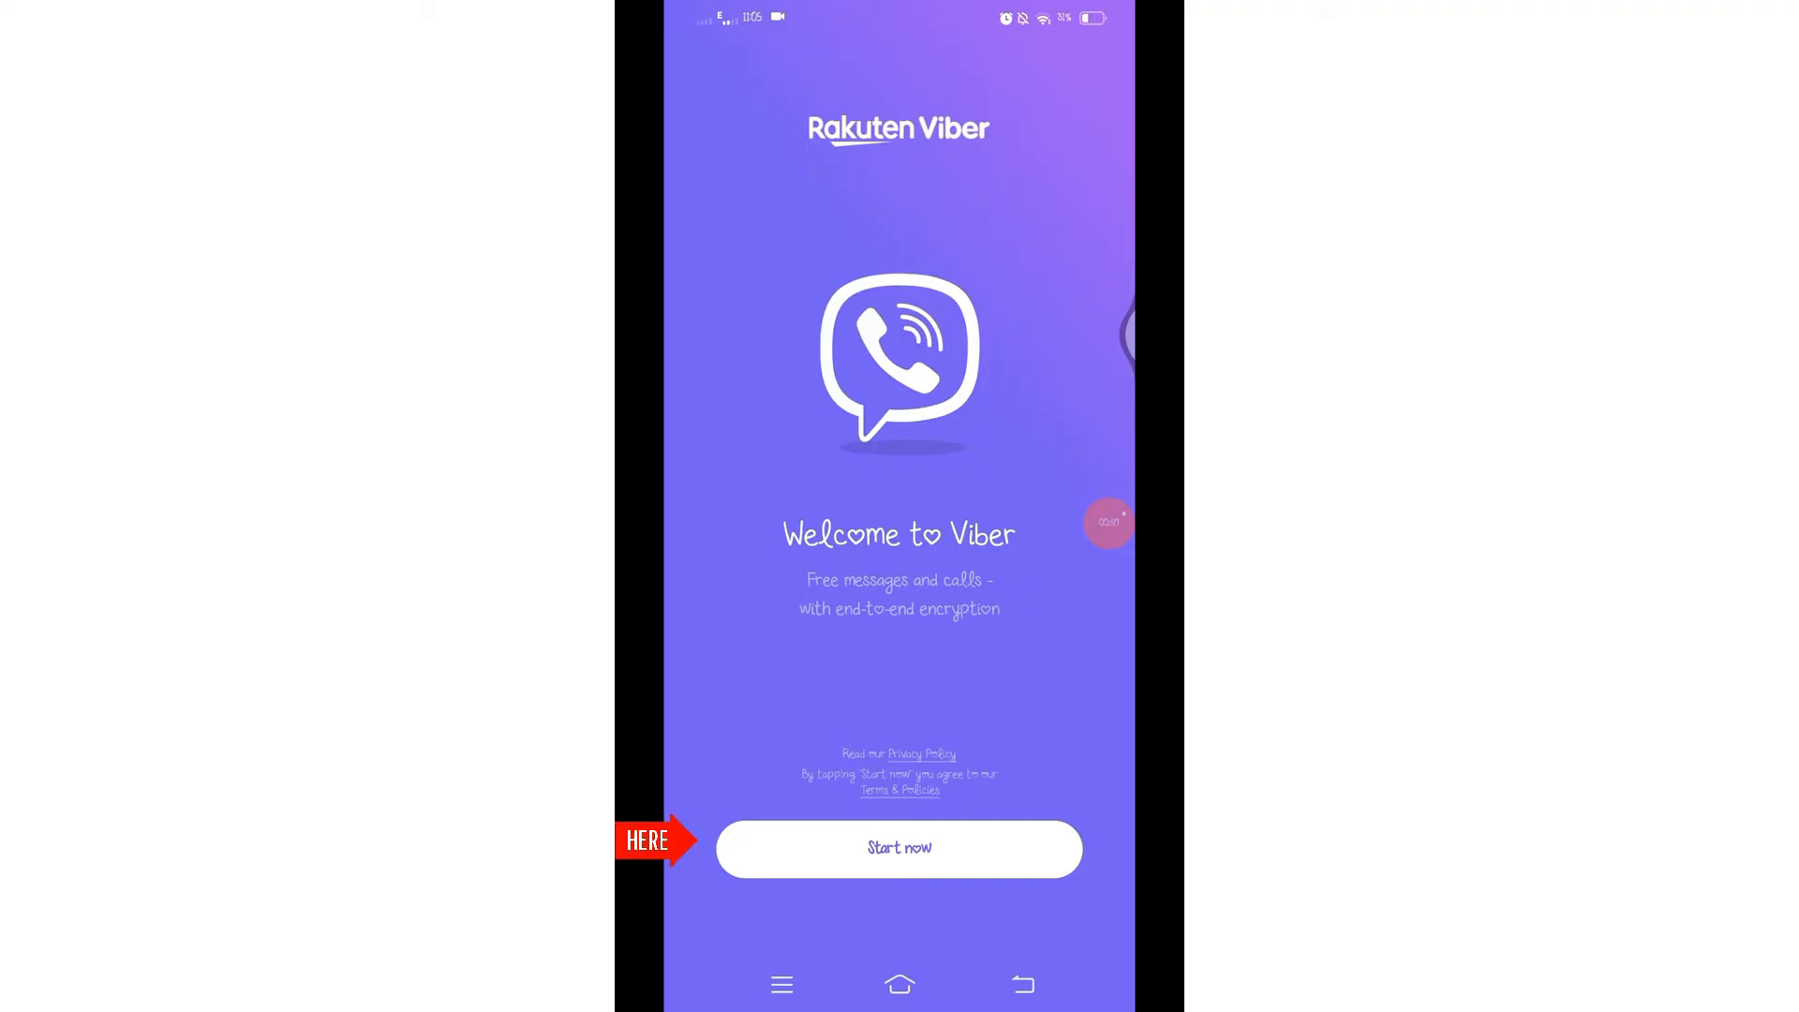
# Start Viber setup and submit the Nepal phone number for verification
pyautogui.click(898, 847)
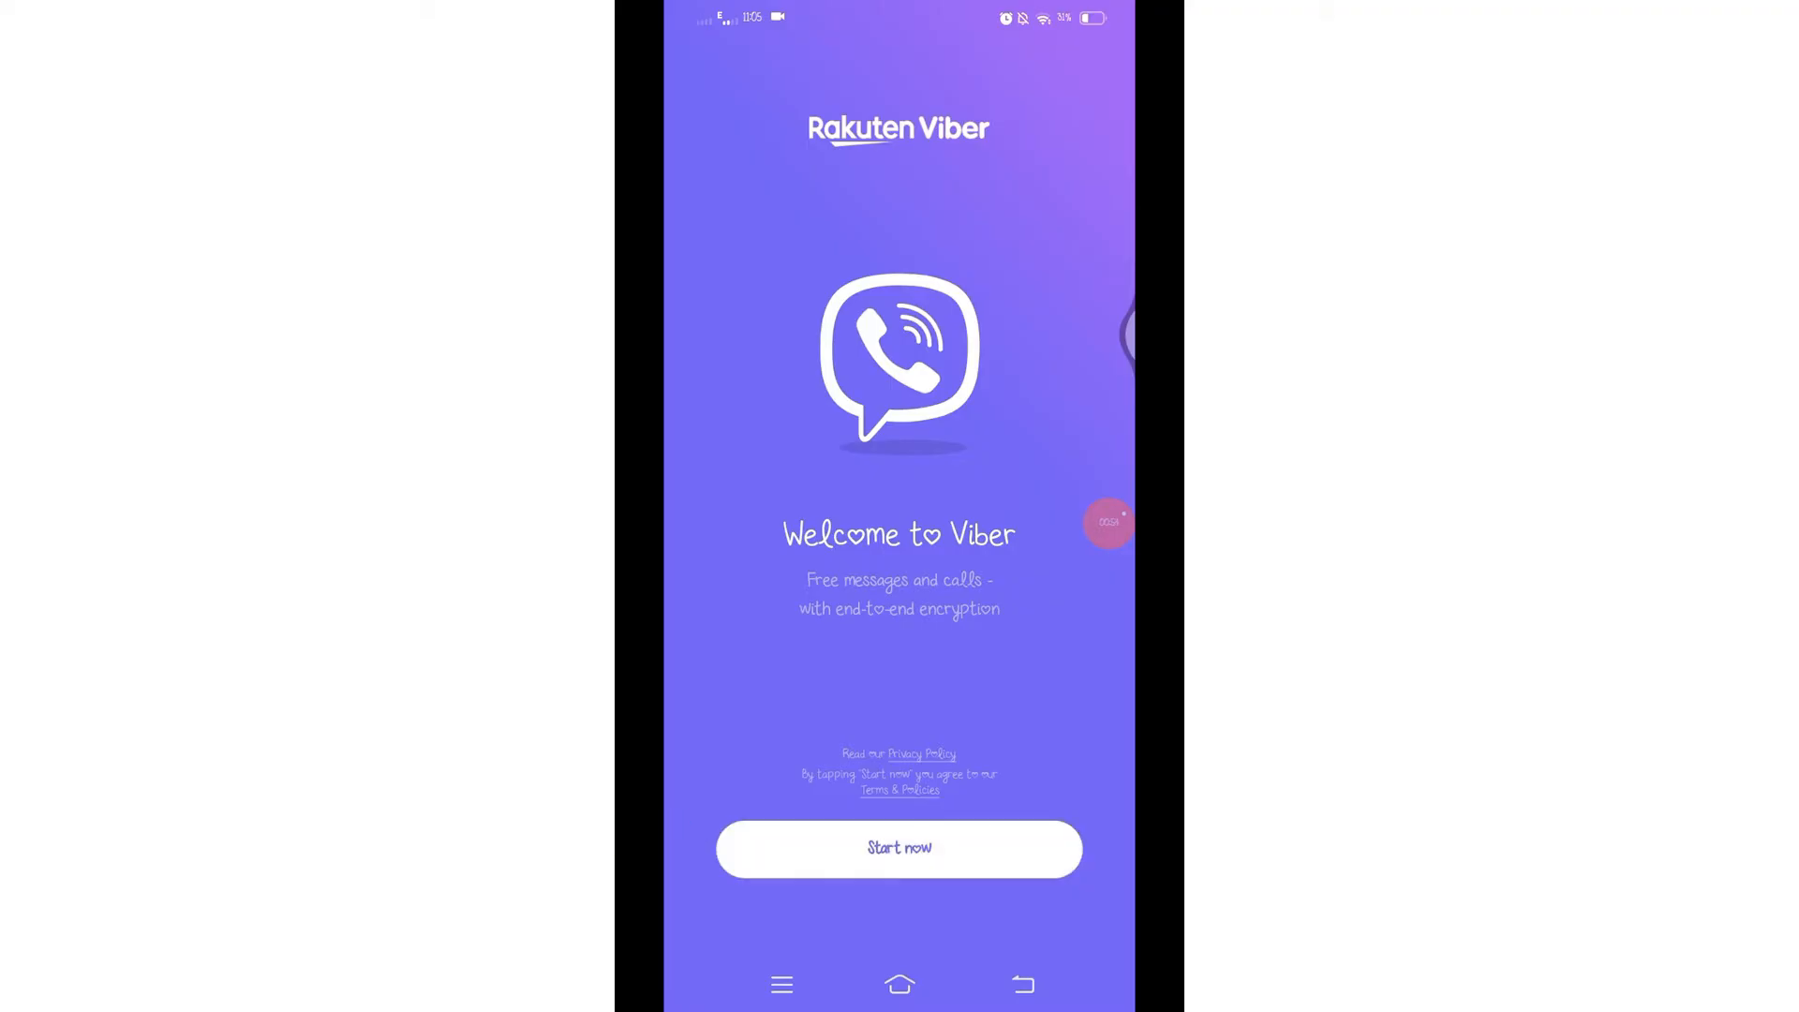
pyautogui.click(898, 849)
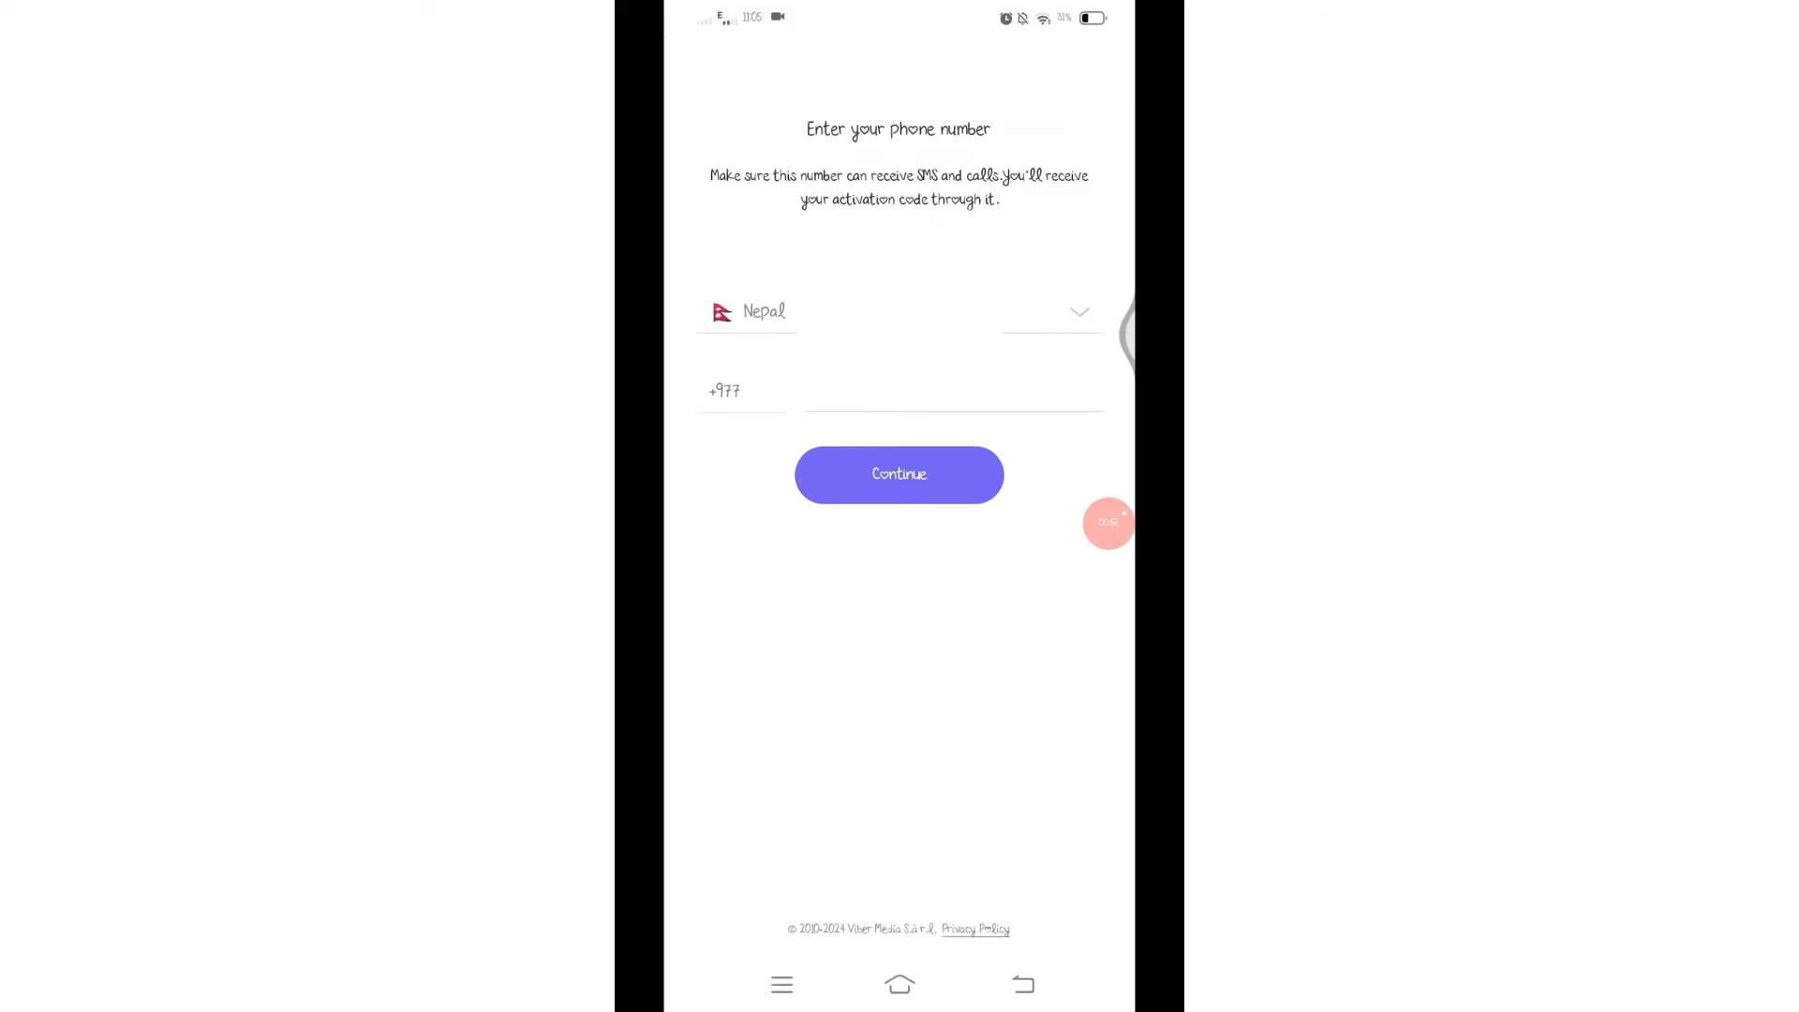
pyautogui.click(952, 390)
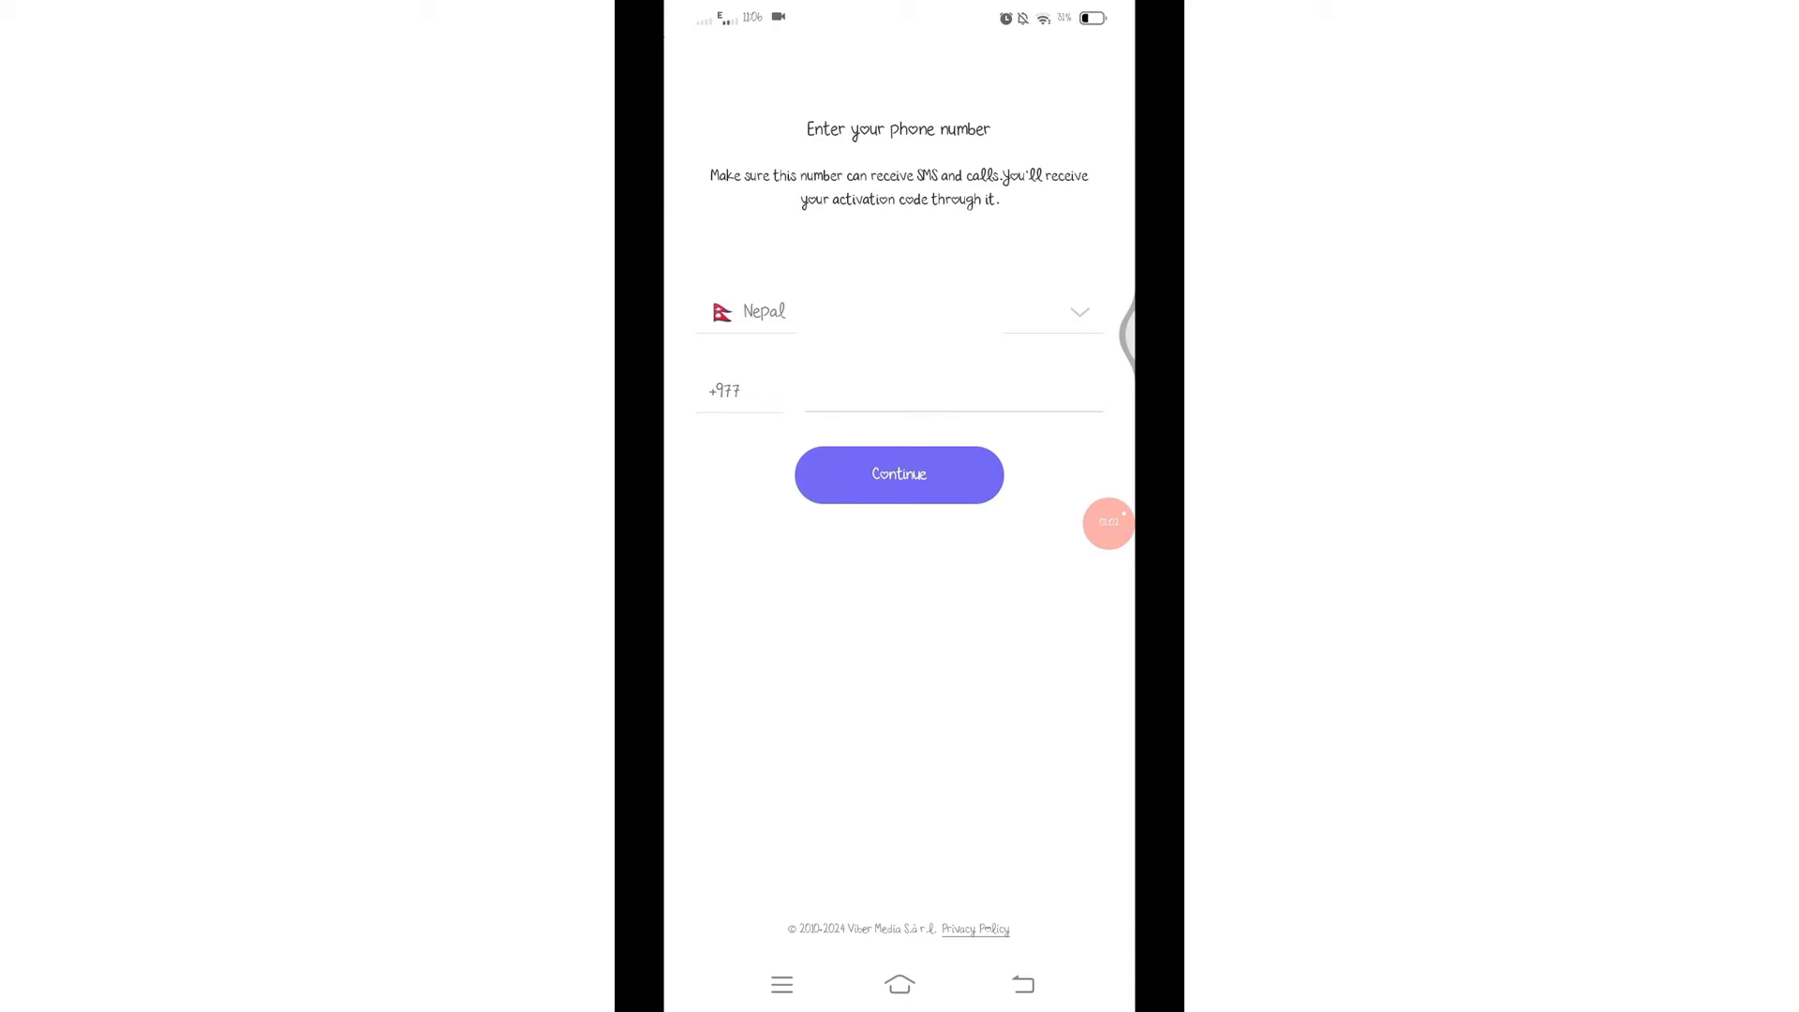
pyautogui.click(898, 474)
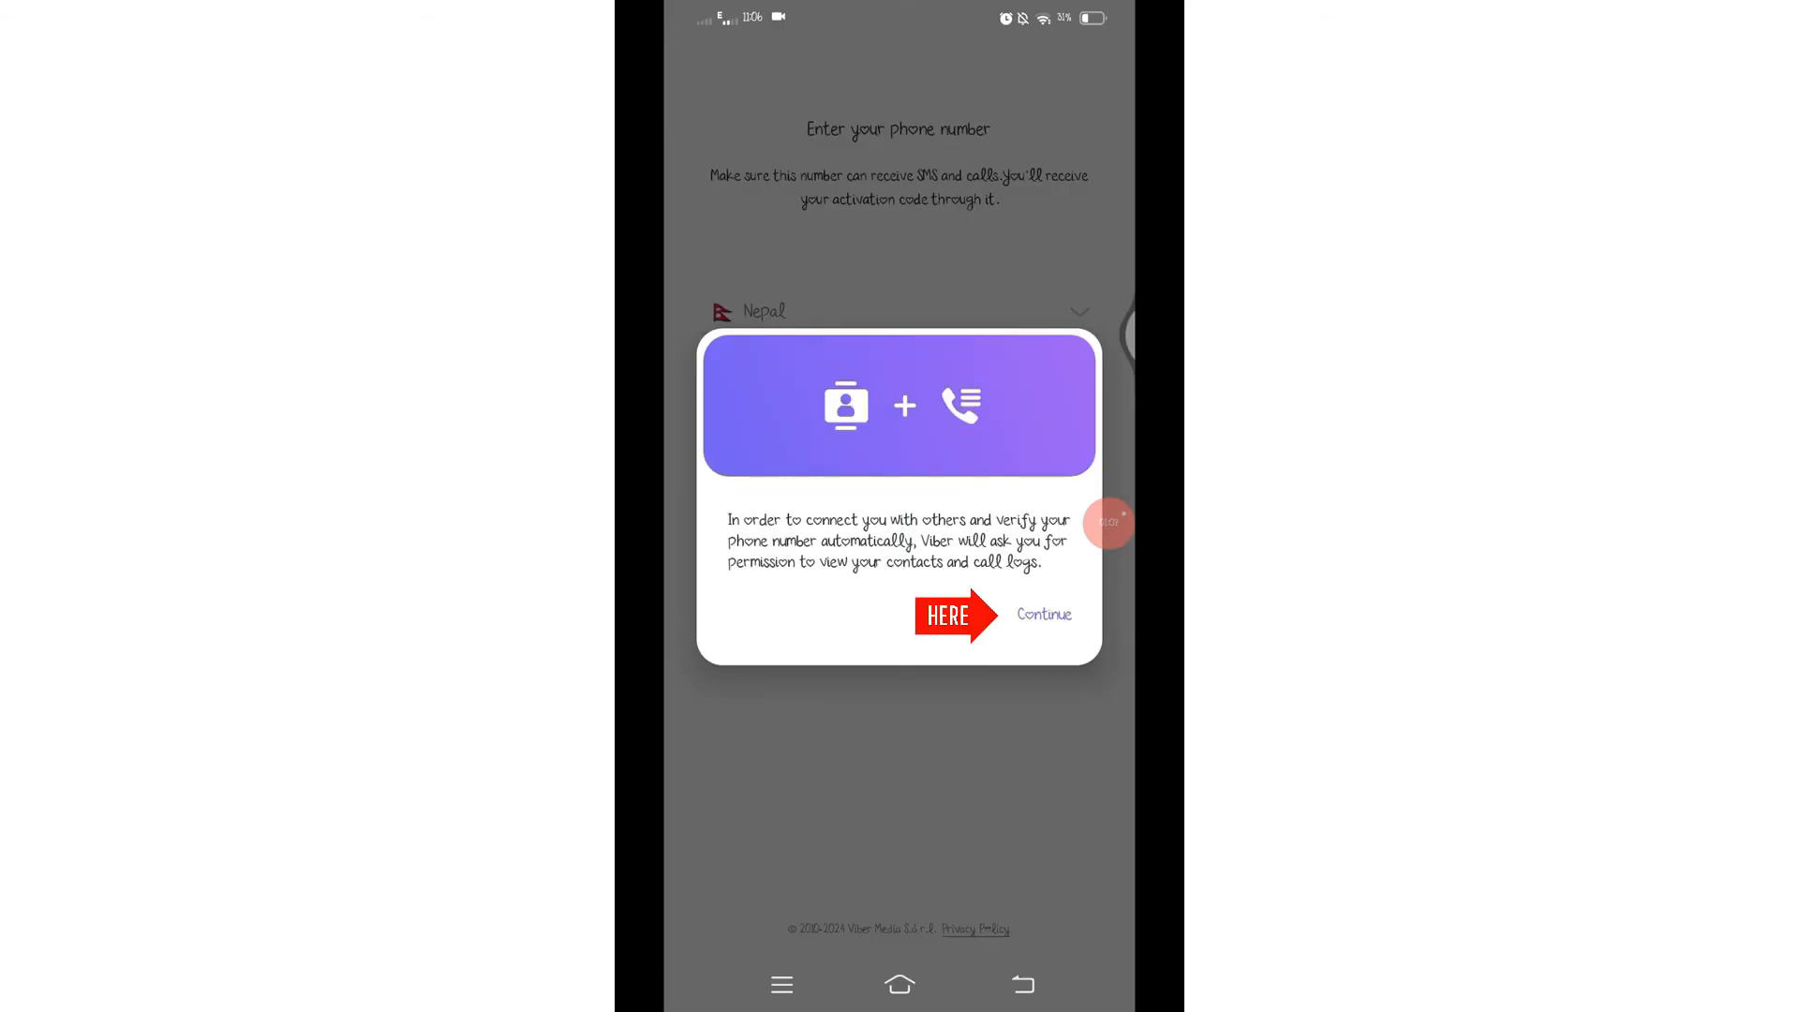
# Acknowledge the contacts and call log notice and proceed with verifying the number
pyautogui.click(1042, 615)
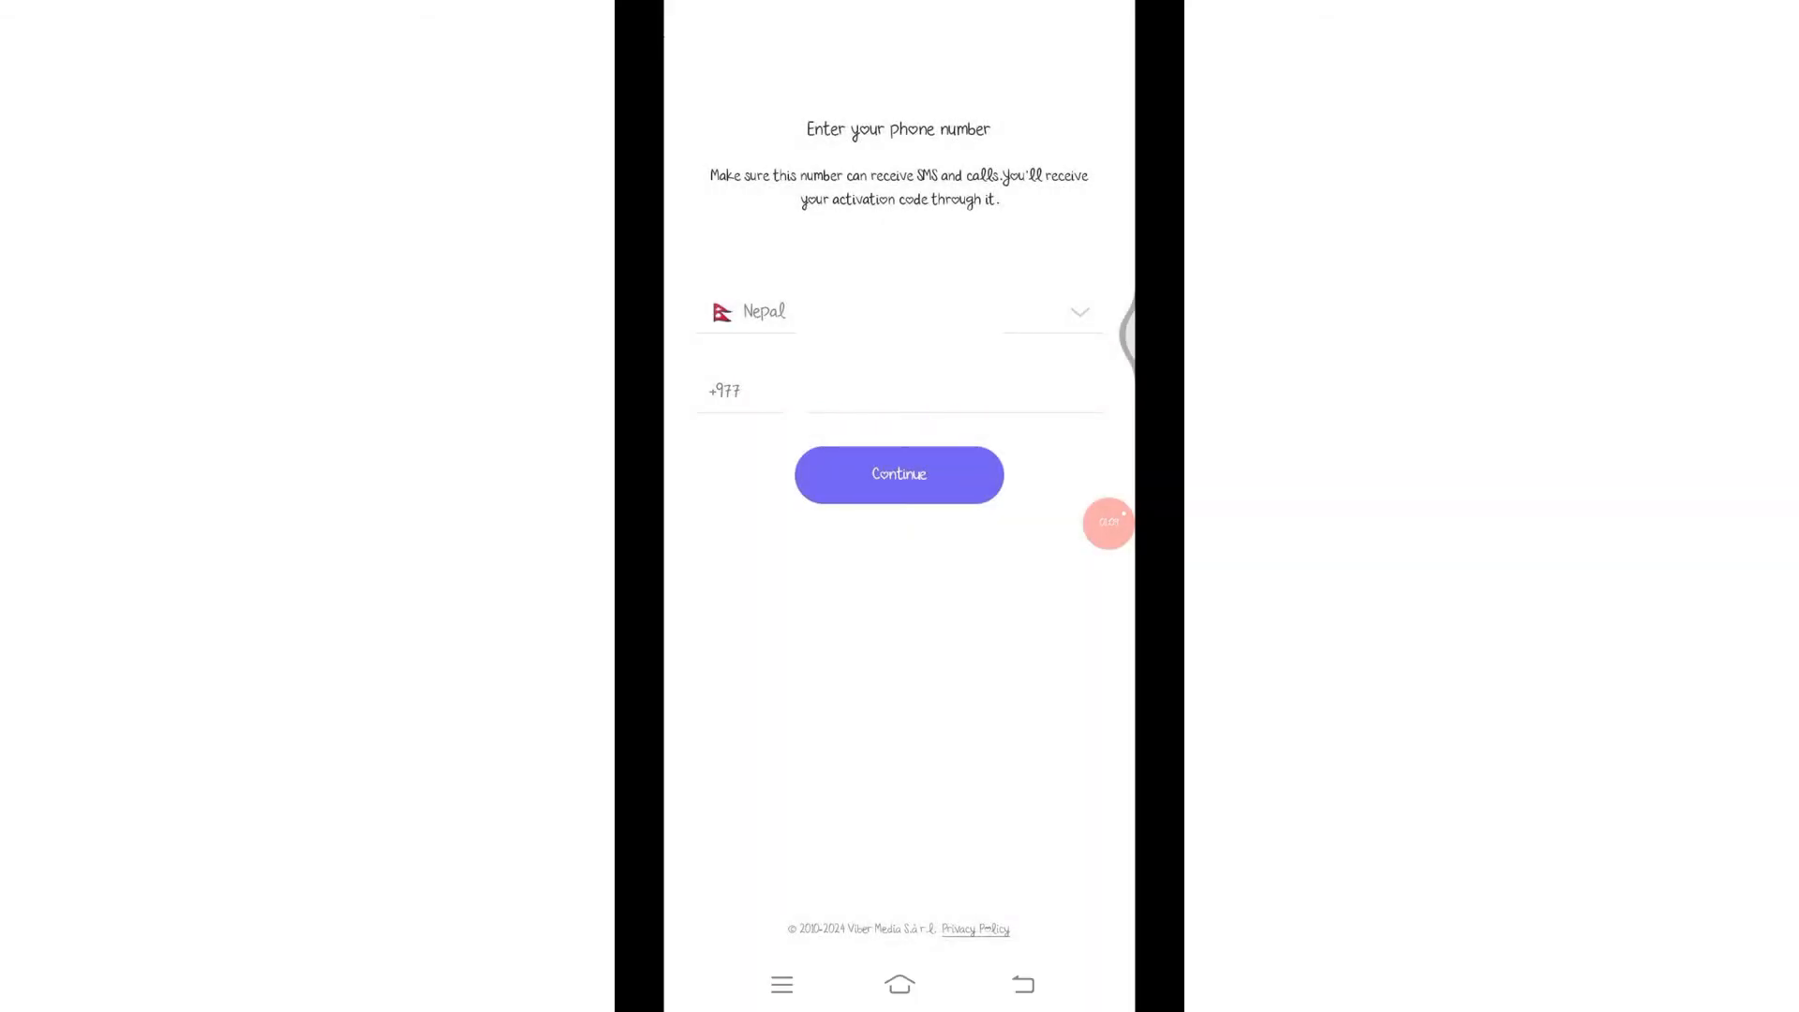
pyautogui.click(898, 474)
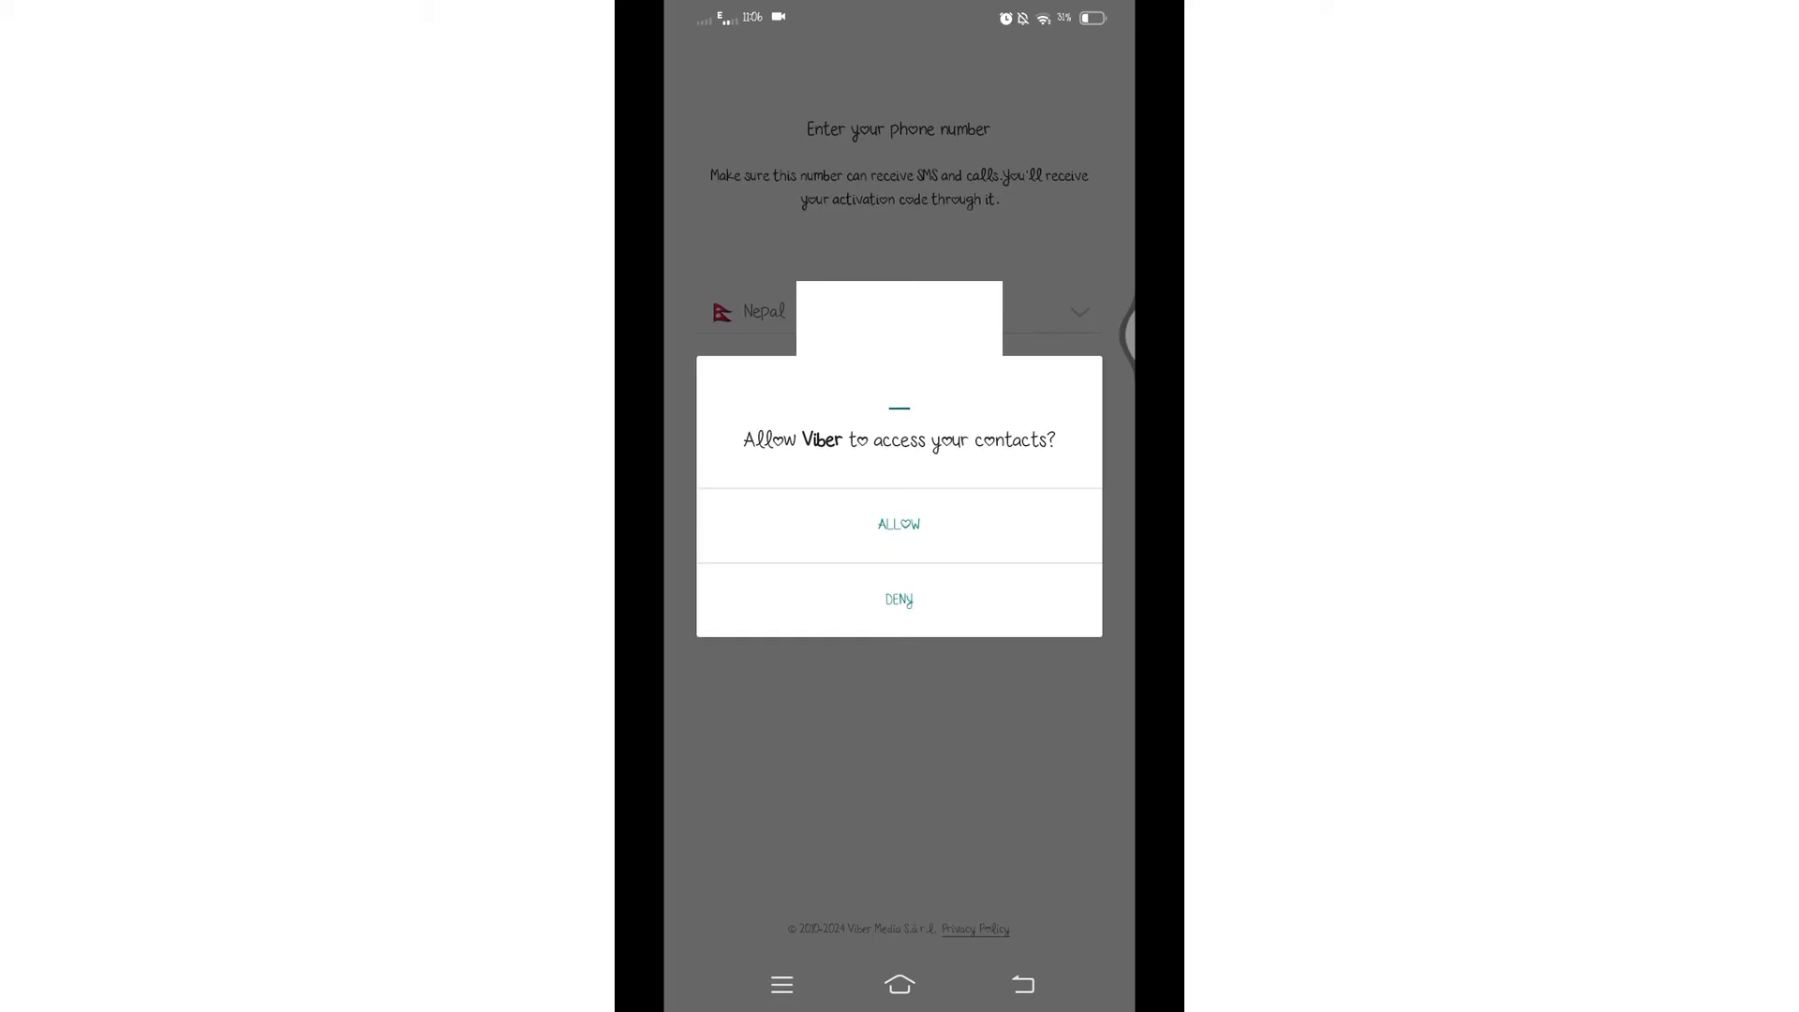
# Allow Viber access to contacts so activation continues to the Profile info screen
pyautogui.click(897, 524)
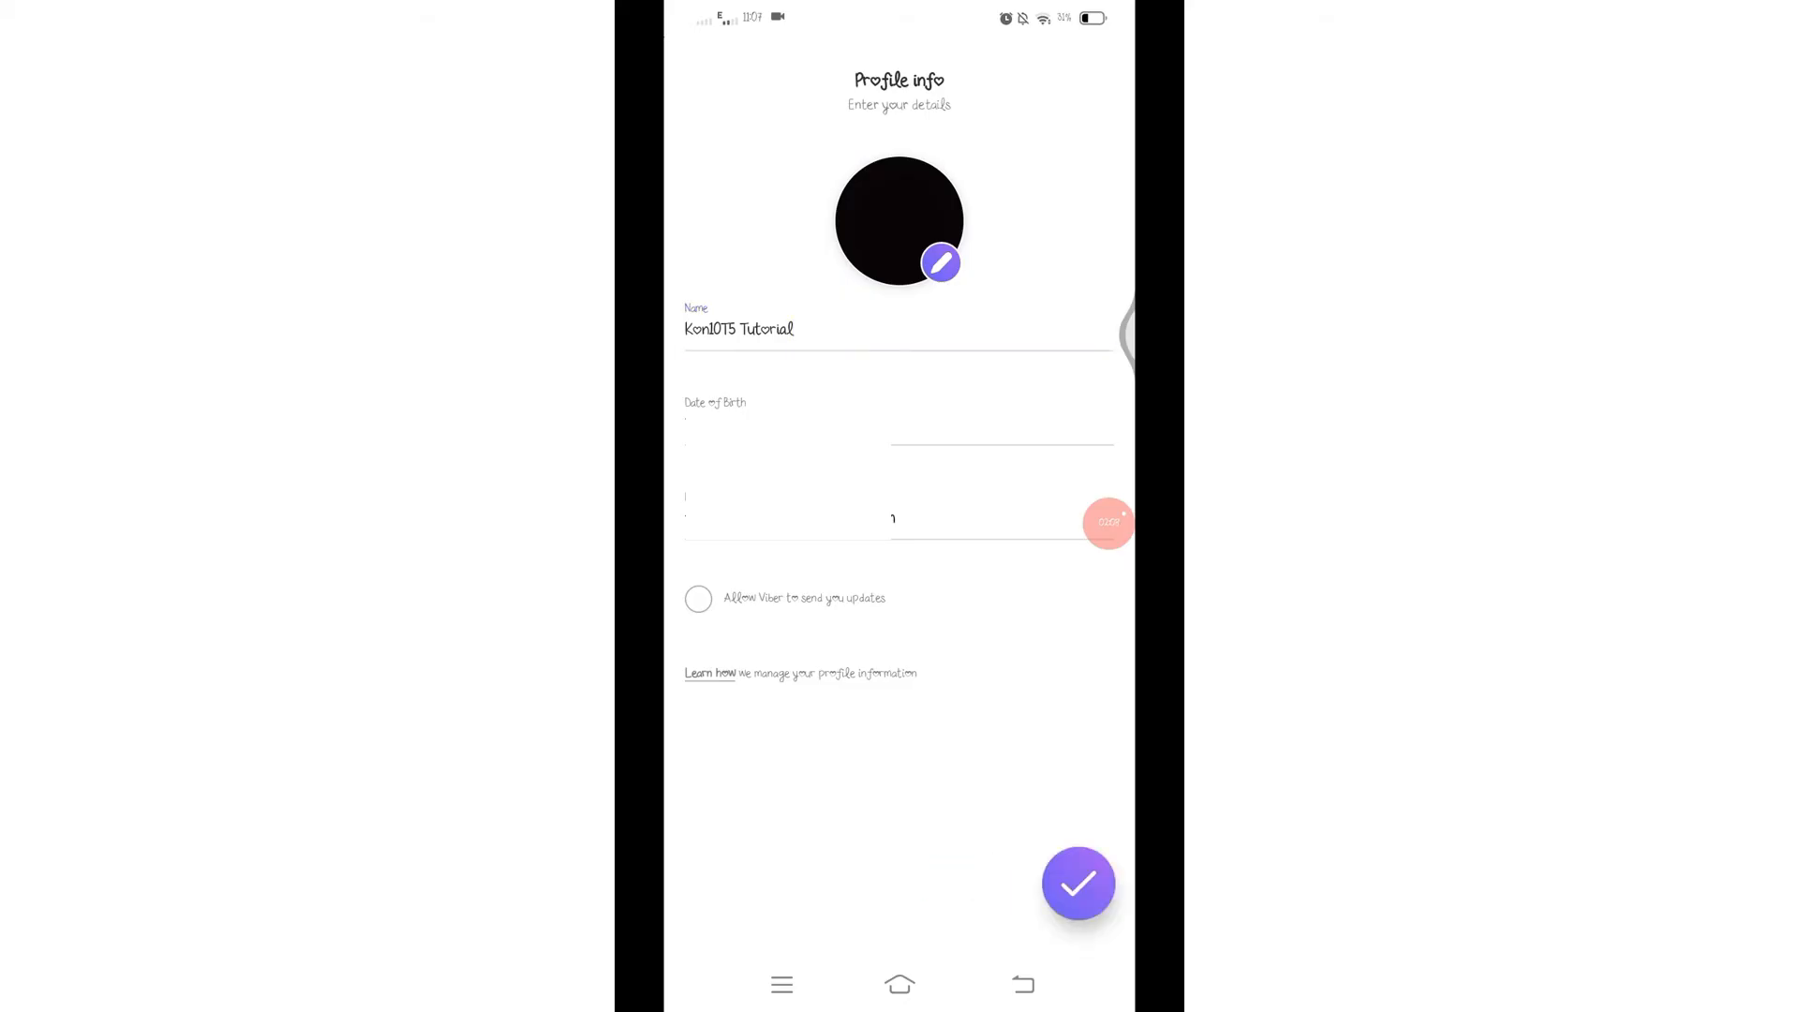
# Save the profile, restore the backed-up chat history and allow camera use while using the app
pyautogui.click(1078, 883)
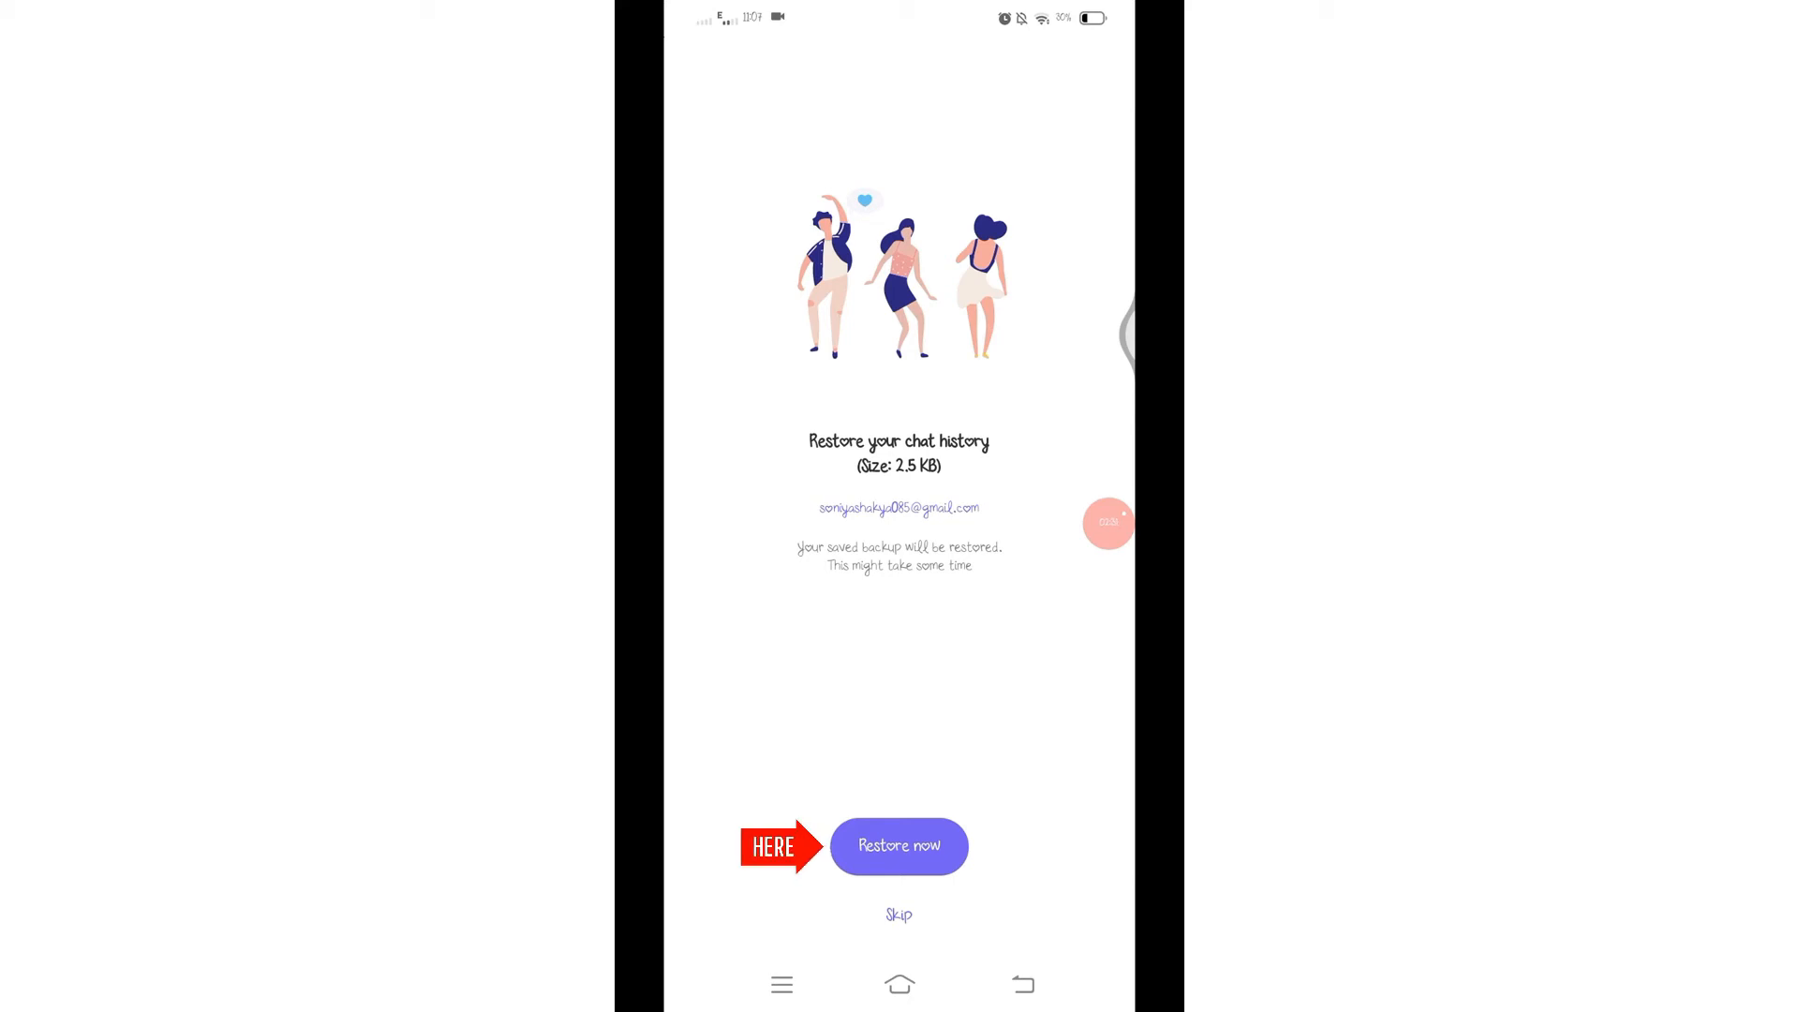
pyautogui.click(899, 845)
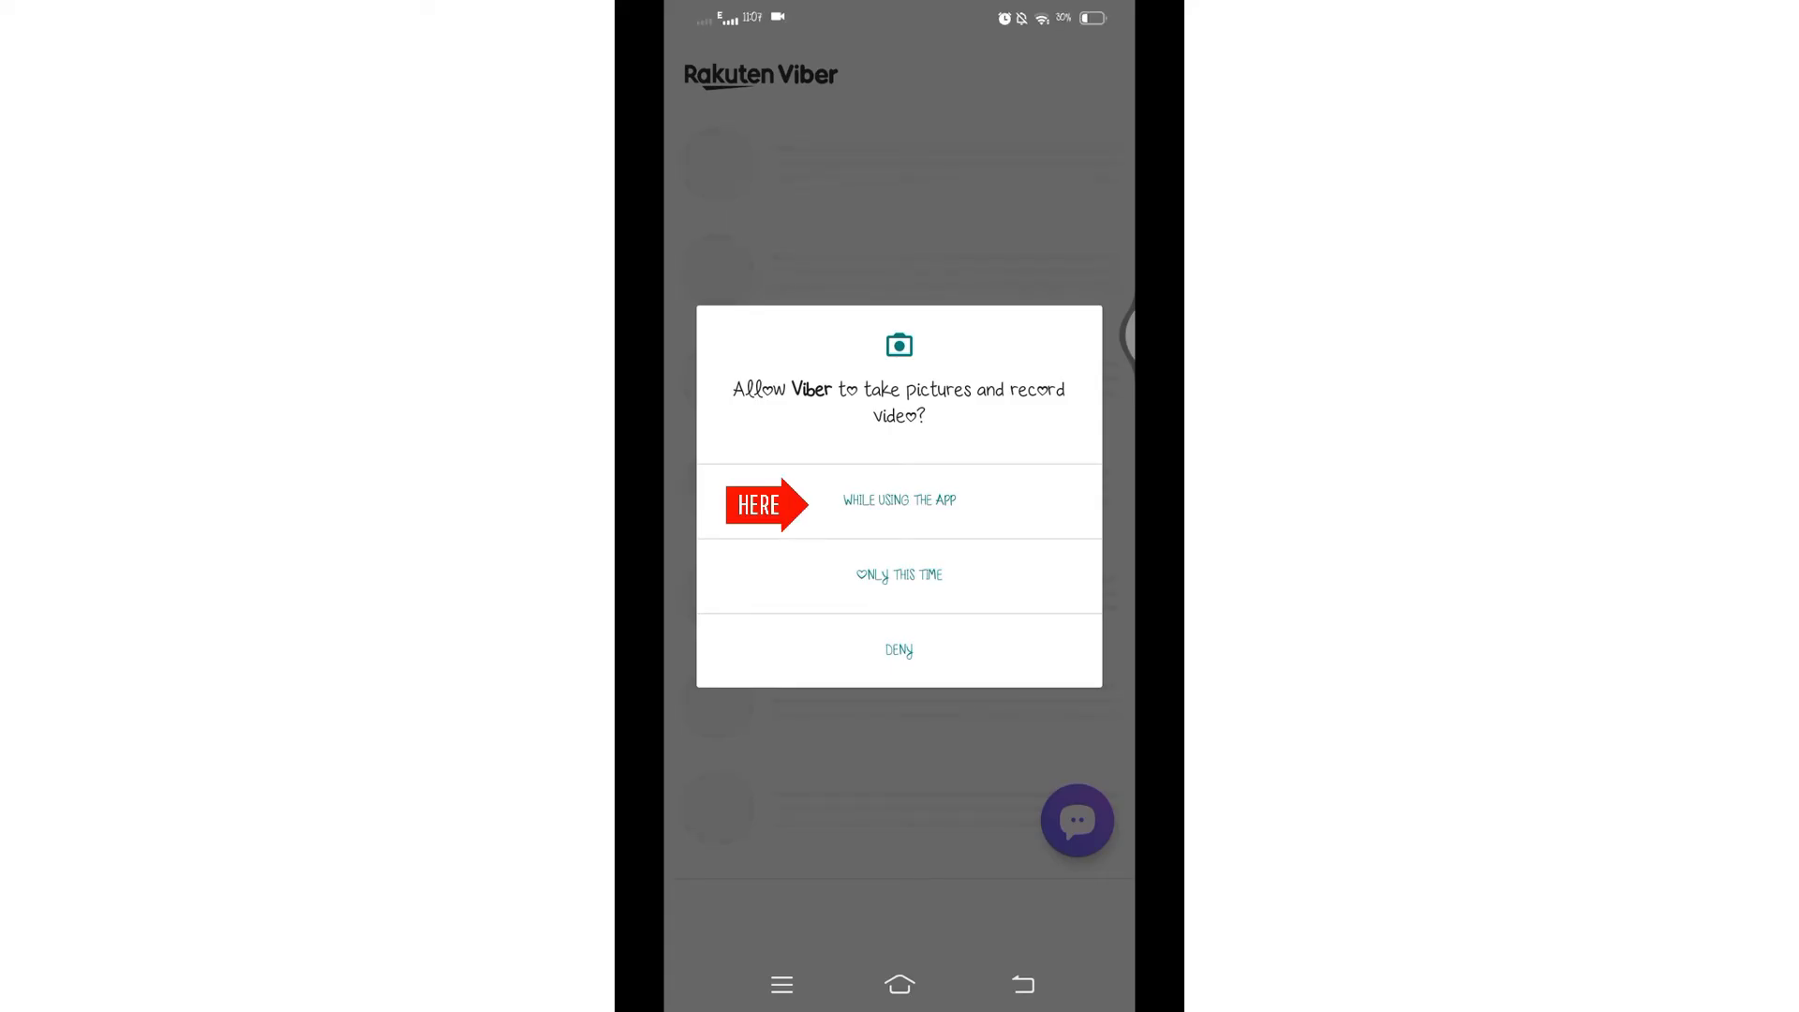
pyautogui.click(897, 500)
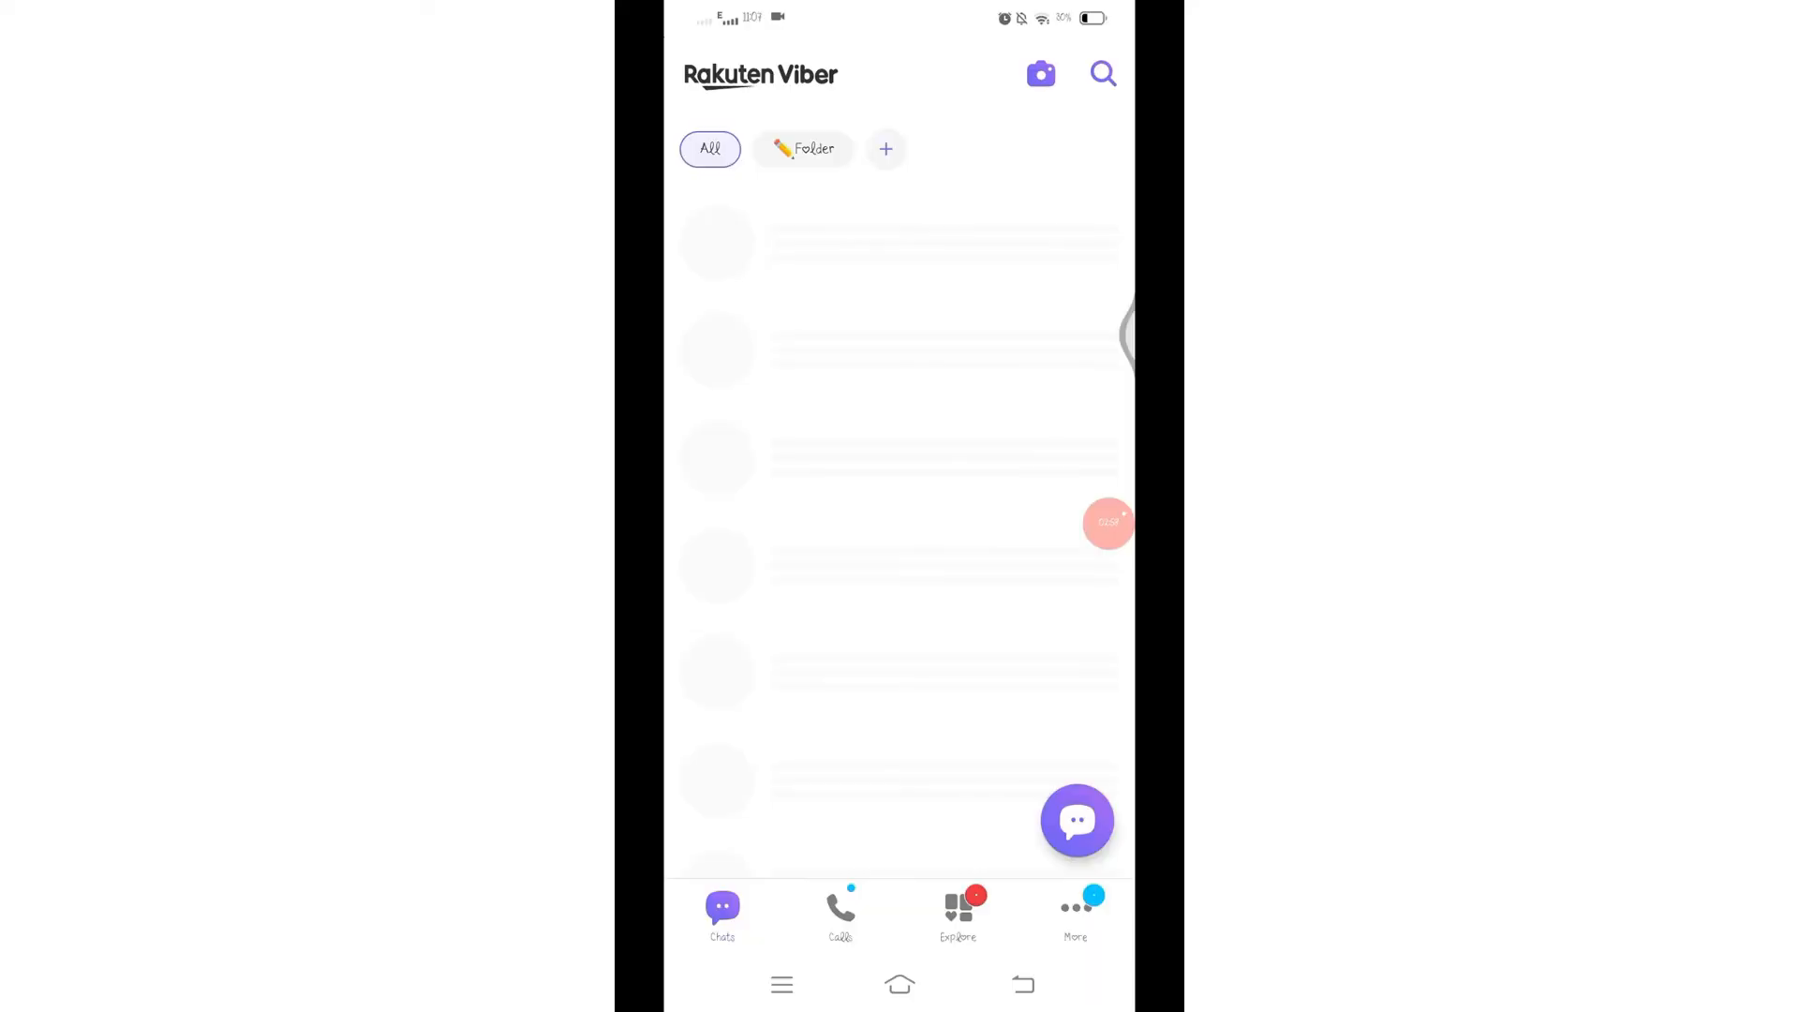